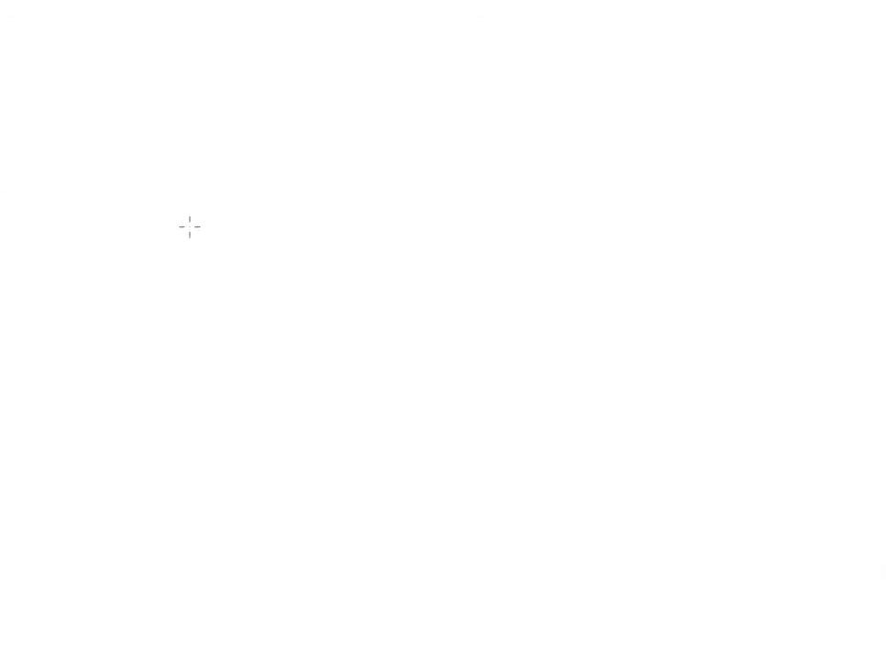
pyautogui.moveTo(116, 102)
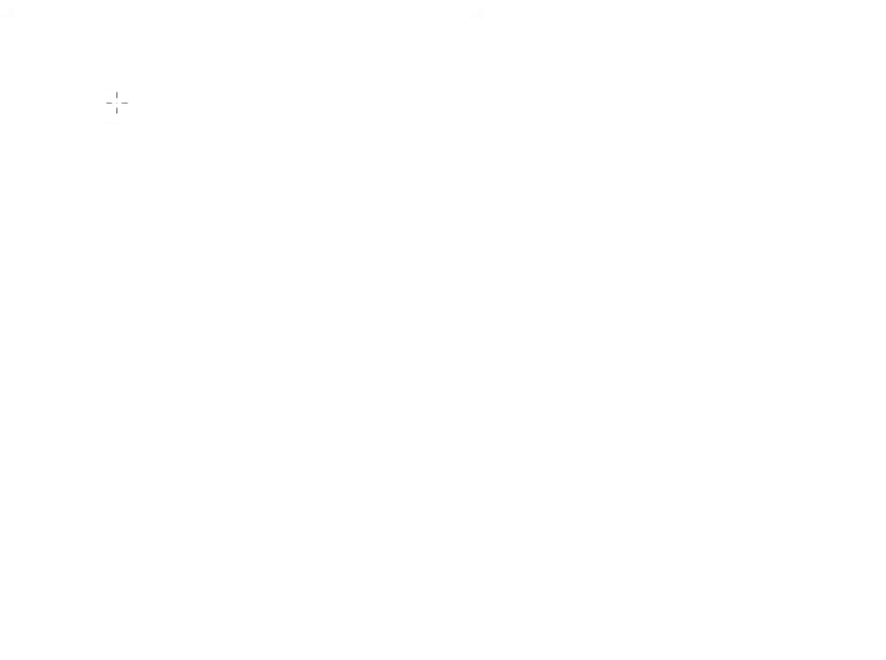
# Handwrite the heading 'Addition' at top left and underline it.
pyautogui.write('A')
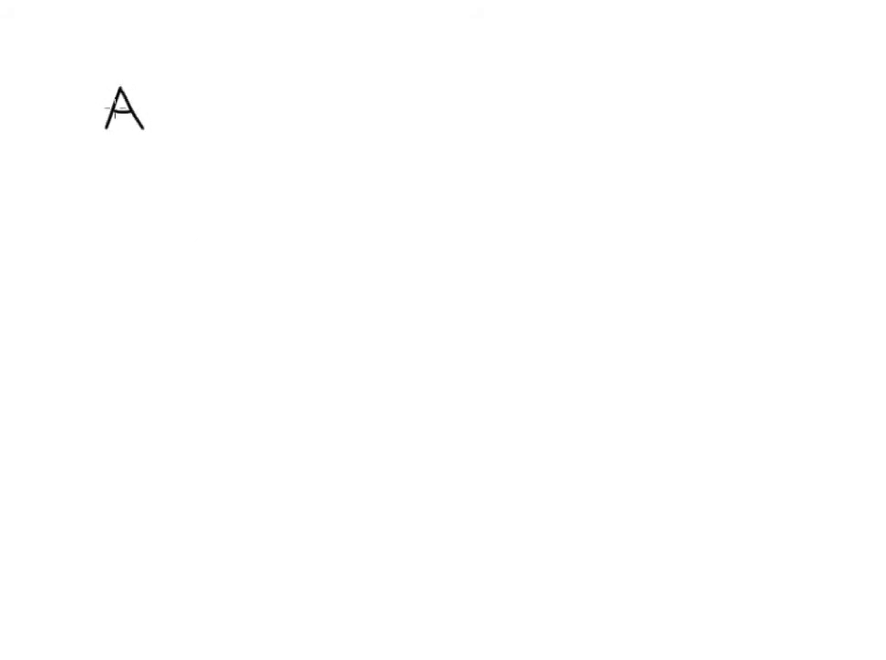
pyautogui.write('dd')
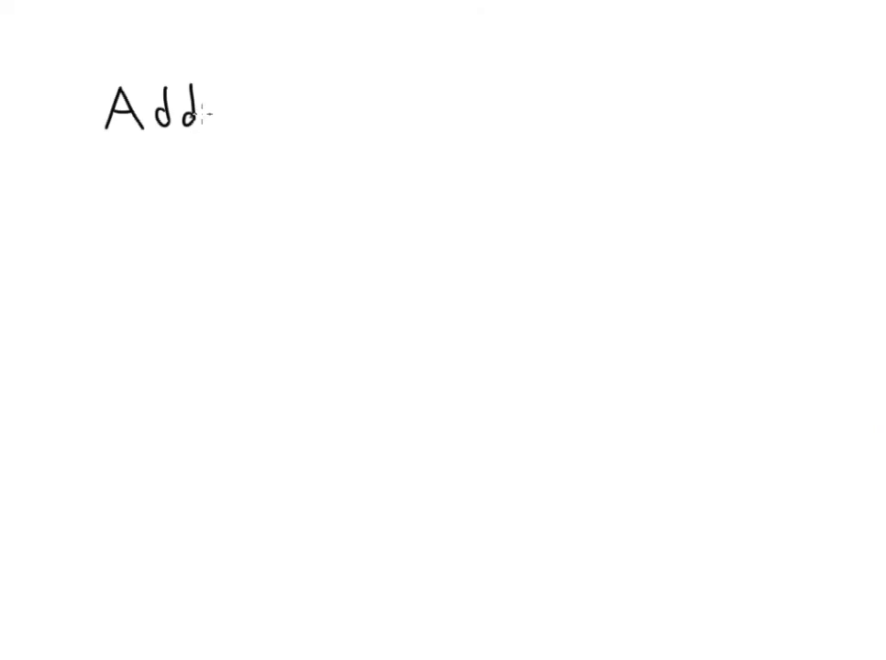
pyautogui.write('ition')
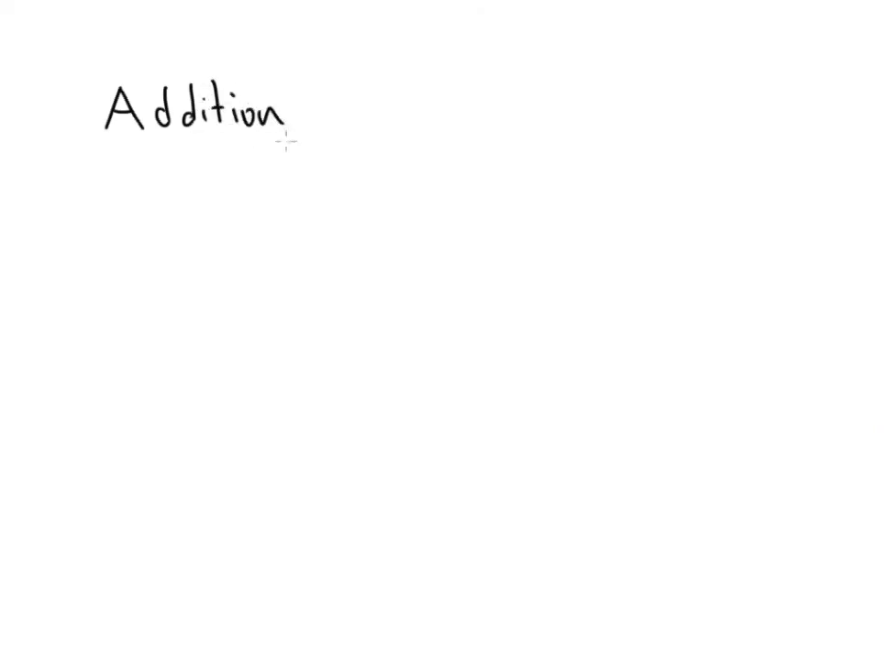
pyautogui.moveTo(138, 146); pyautogui.dragTo(290, 143)
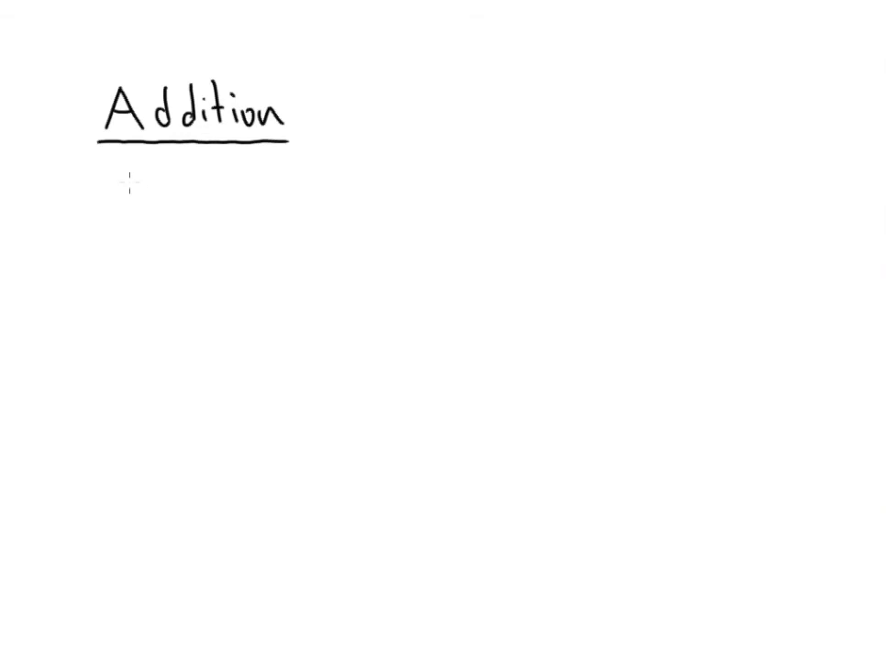
# Write 'sum' and 'total' on separate lines under the Addition heading.
pyautogui.write('sum')
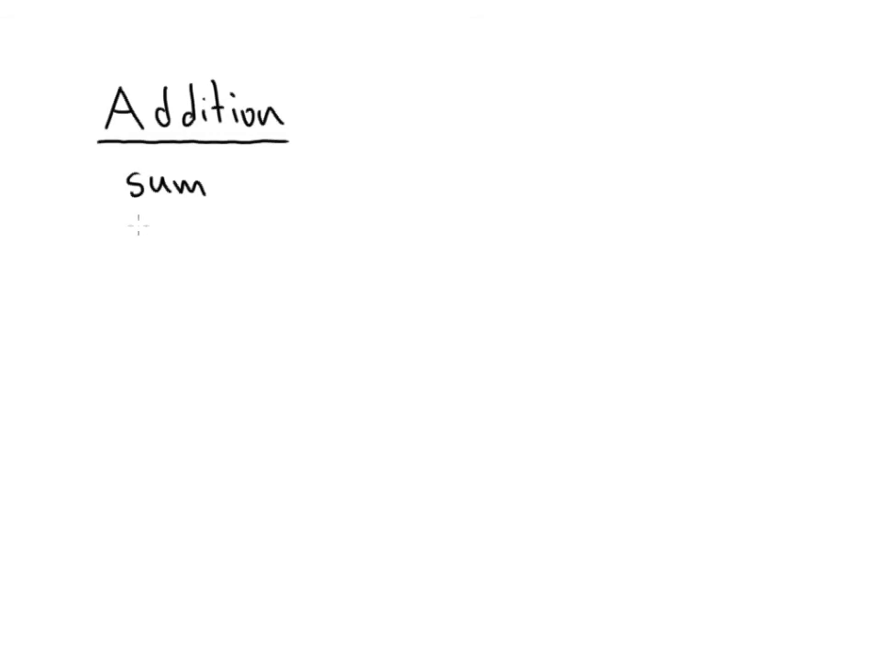
pyautogui.write('tol')
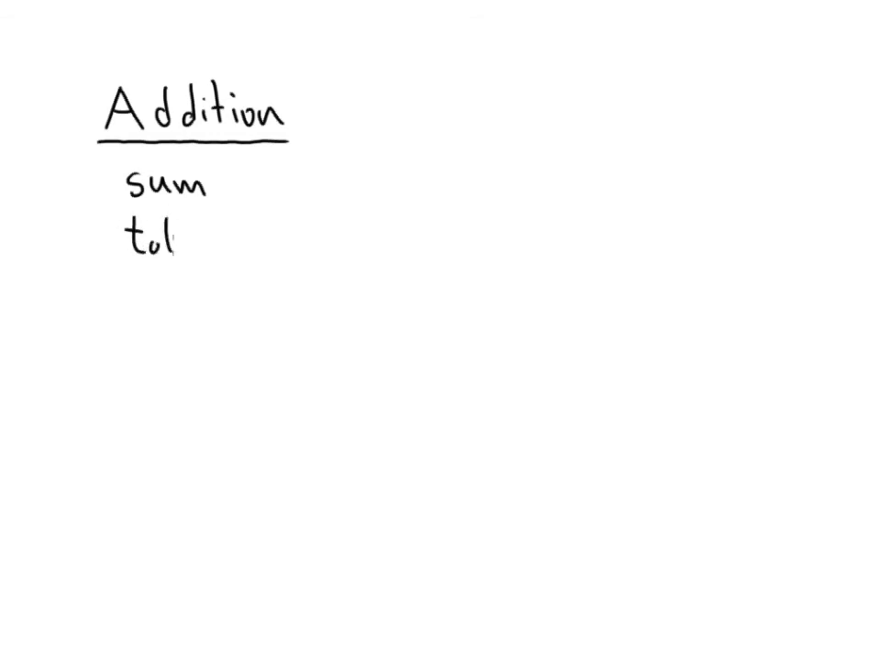
pyautogui.write('al')
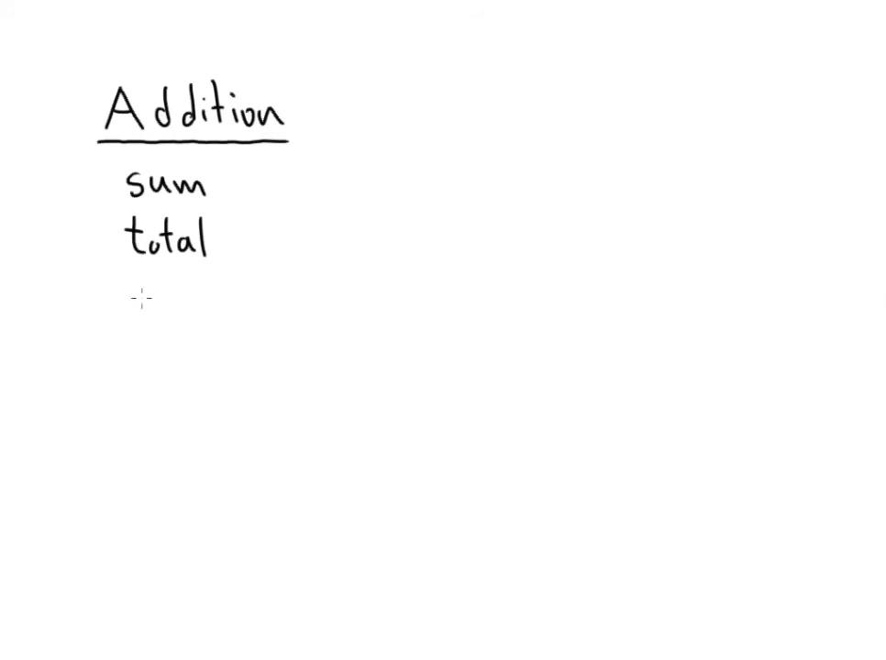
# Write 'added to' and 'increase' as the next lines of the Addition list.
pyautogui.write('ad')
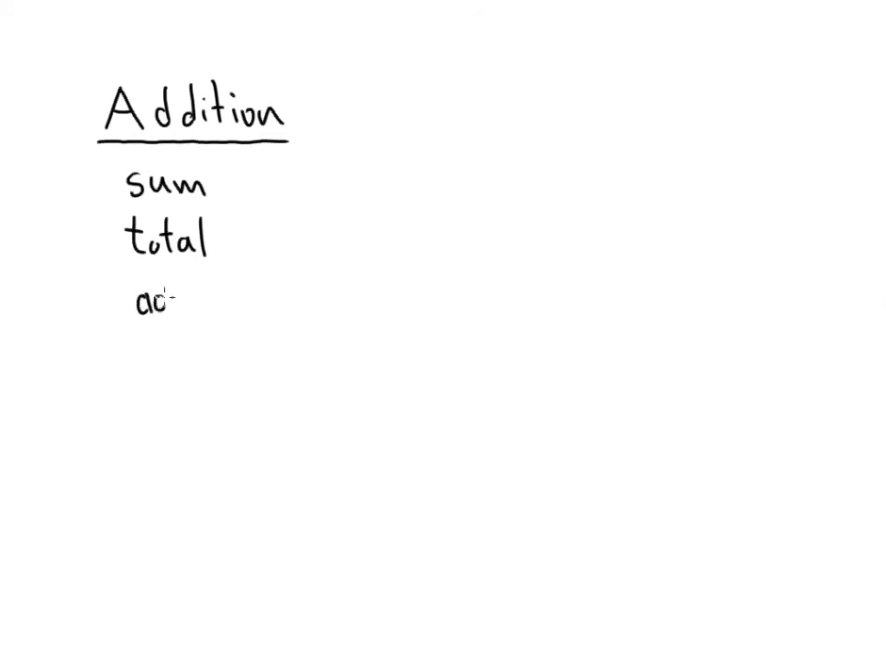
pyautogui.write('dded to')
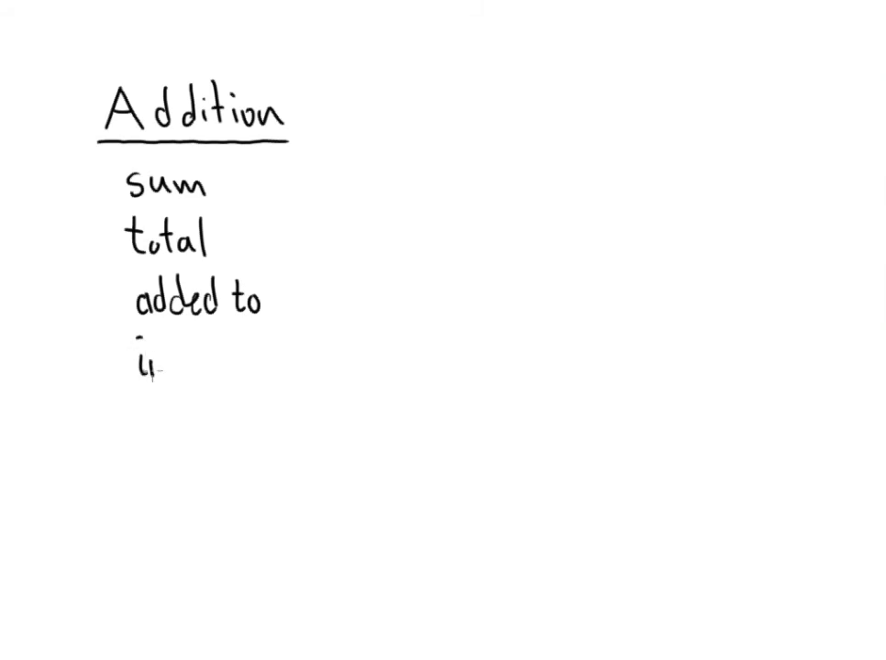
pyautogui.write('incr')
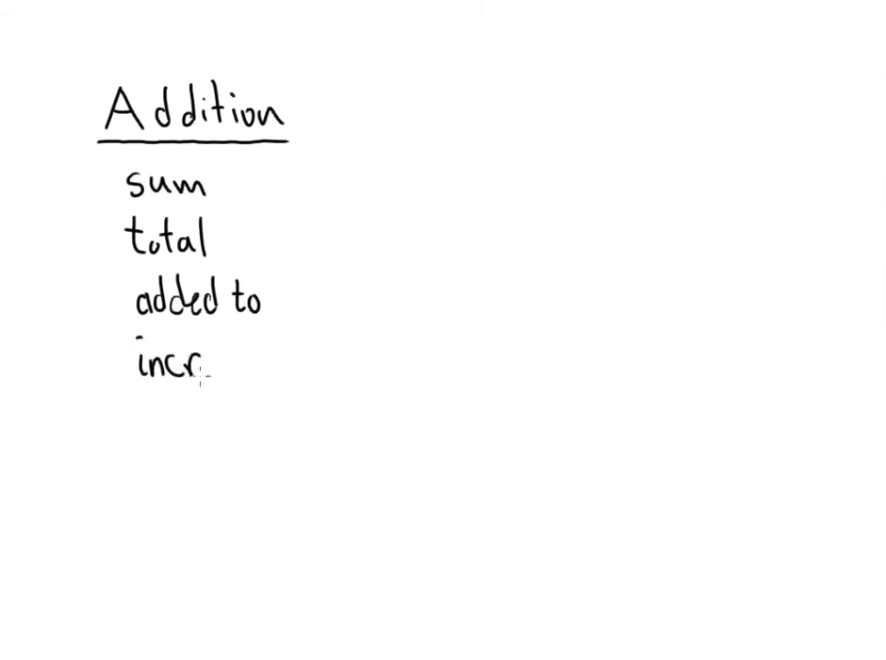
pyautogui.write('ease')
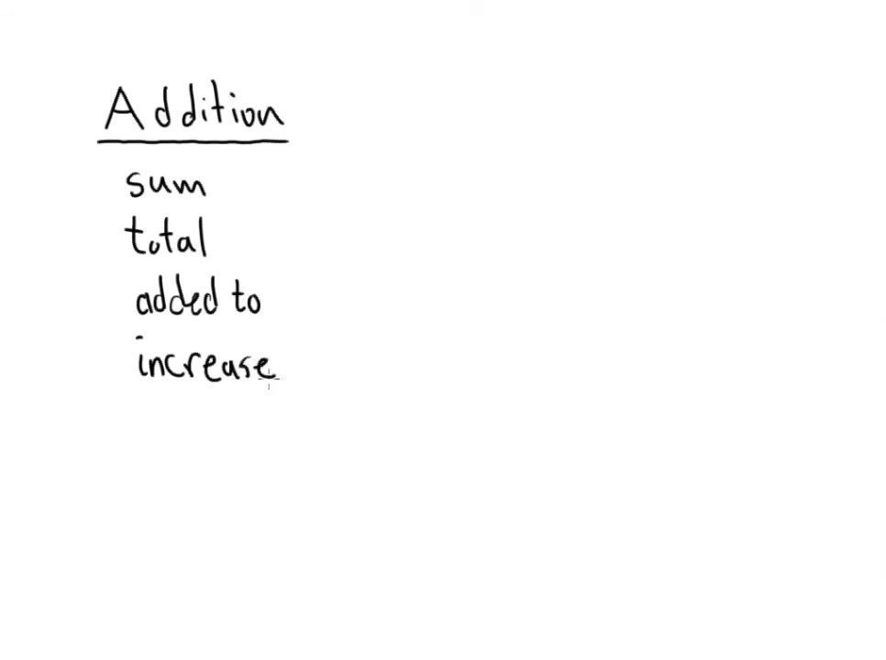
pyautogui.moveTo(488, 88)
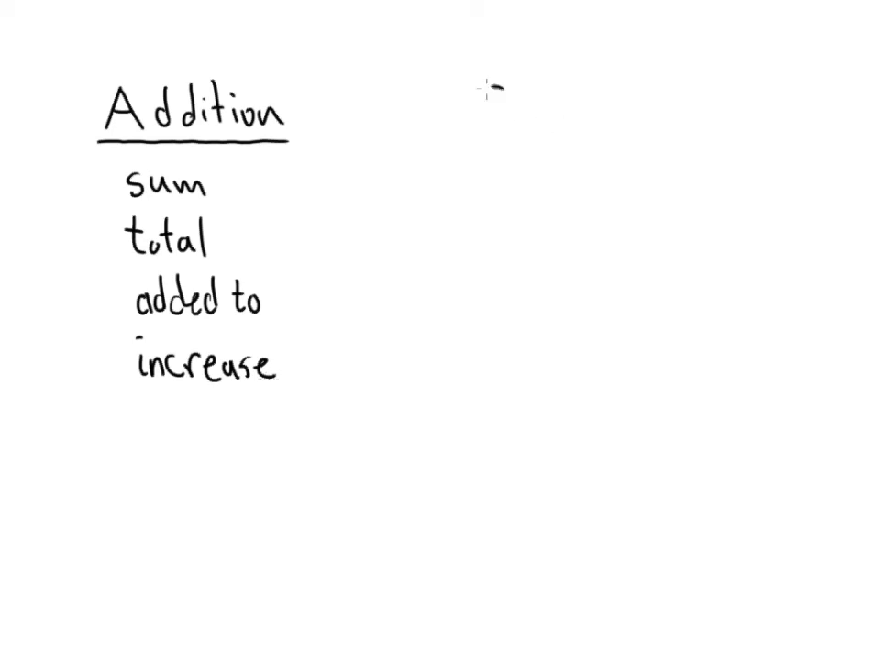
# Handwrite the heading 'Subtraction' at top right and underline it.
pyautogui.write('Subtr')
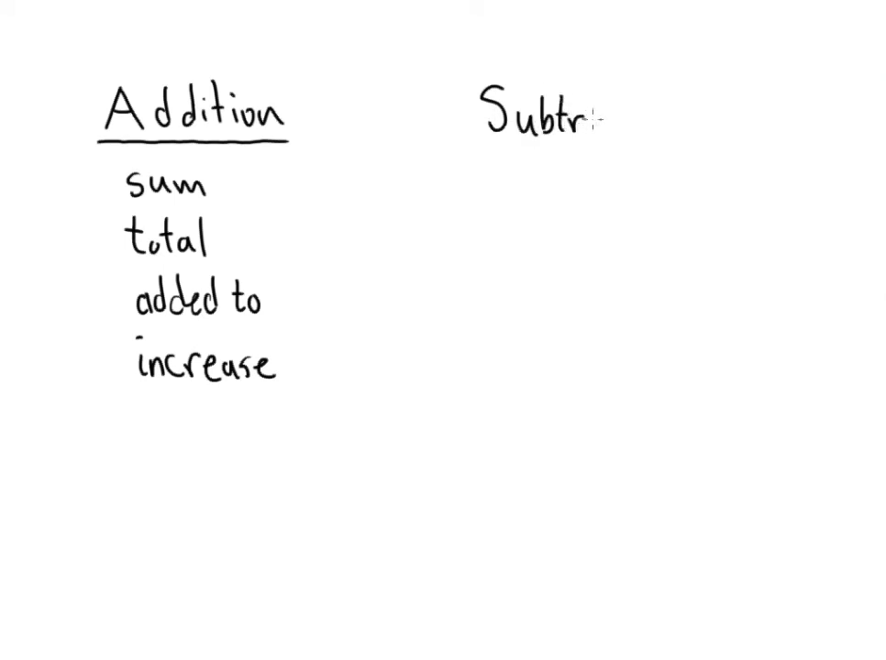
pyautogui.write('action')
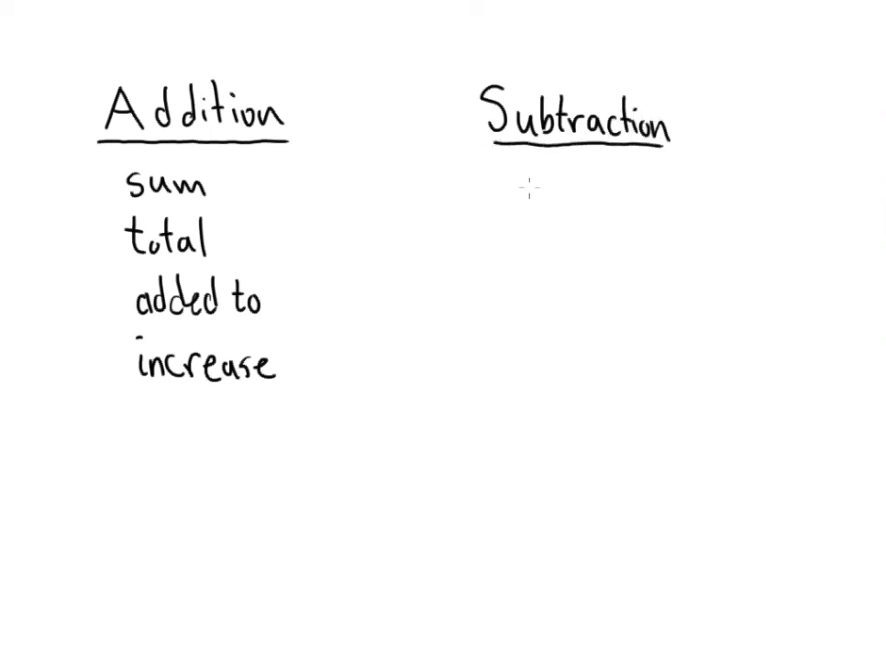
# Write 'difference' and 'less' on separate lines under the Subtraction heading.
pyautogui.write('difference')
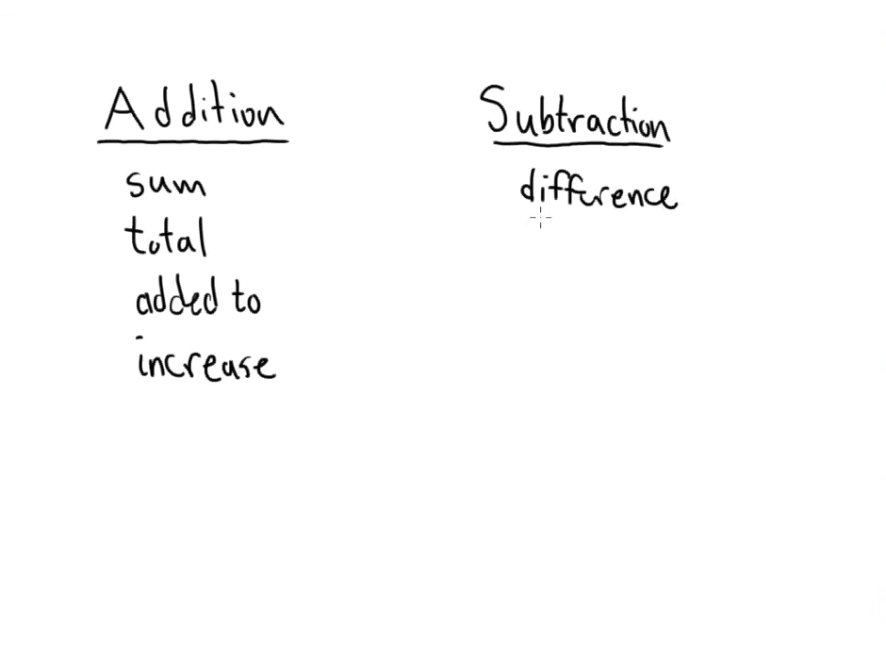
pyautogui.moveTo(522, 267)
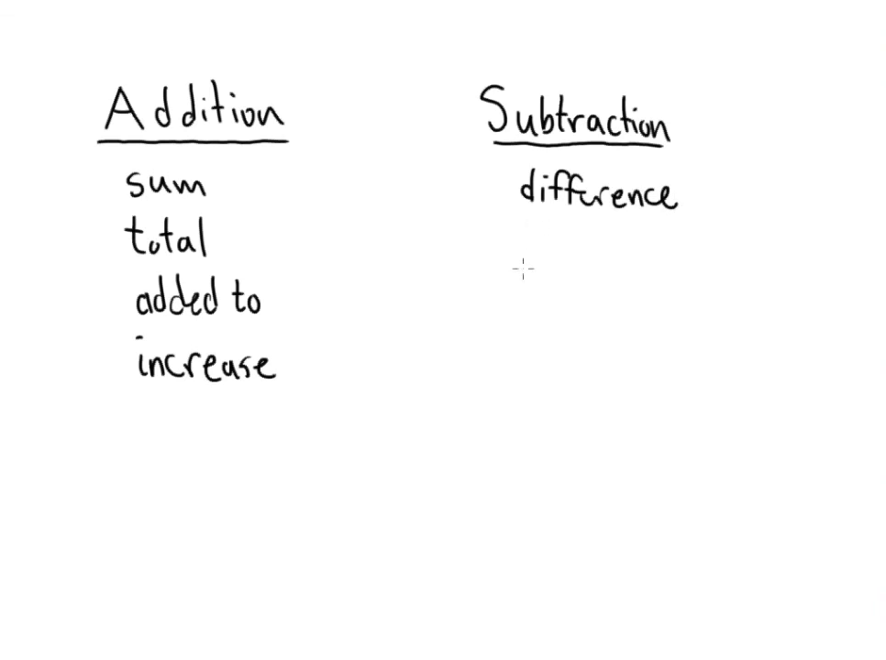
pyautogui.moveTo(550, 228)
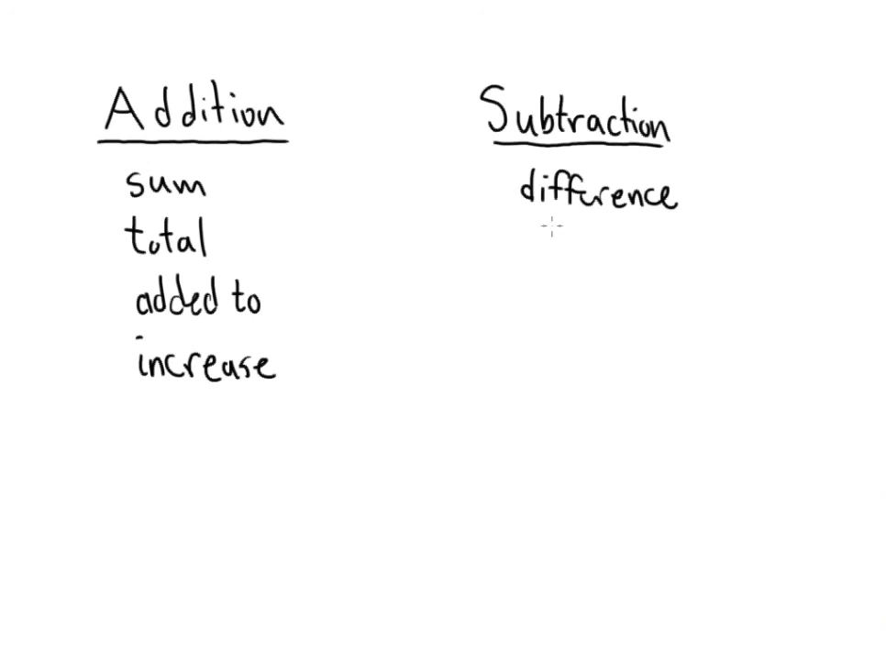
pyautogui.write('less')
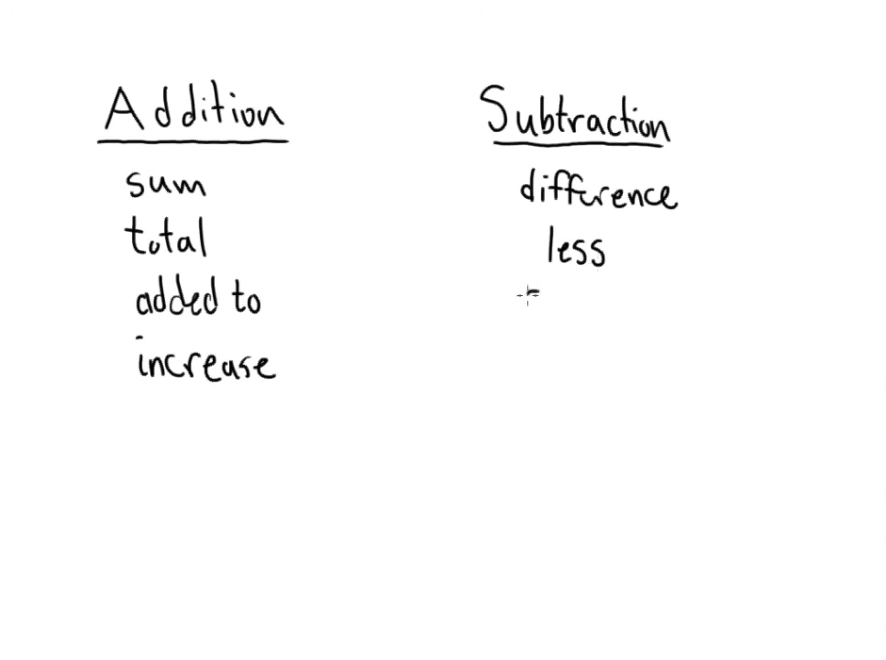
# Write 'subtracted from' and 'decrease' as the next lines of the Subtraction list.
pyautogui.write('sub')
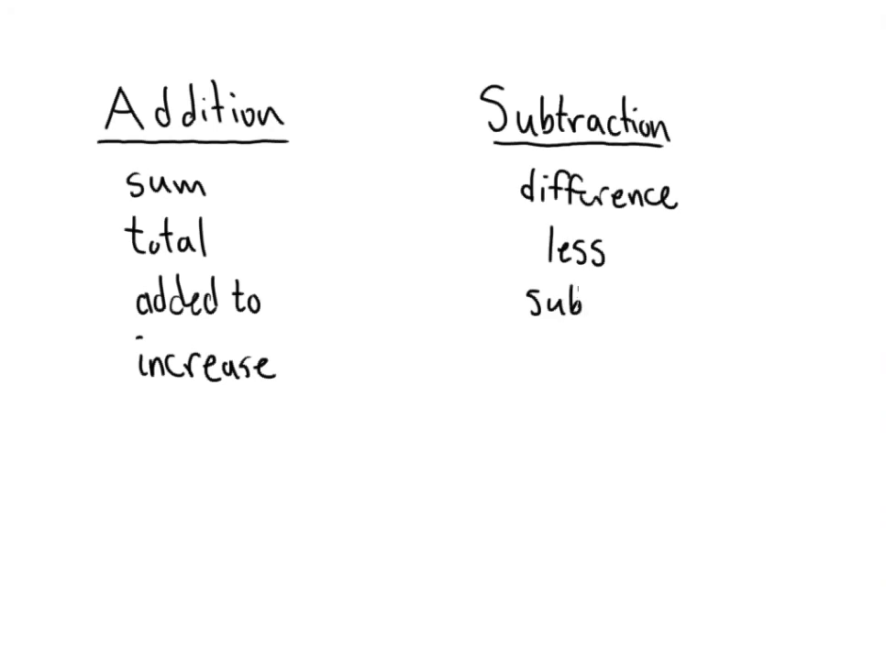
pyautogui.write('subtrac')
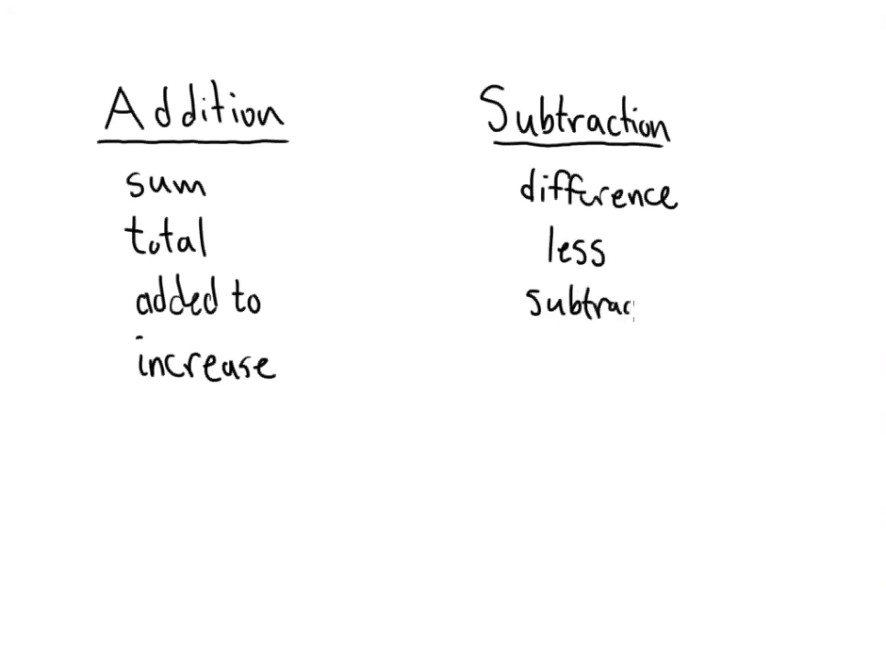
pyautogui.write('ted')
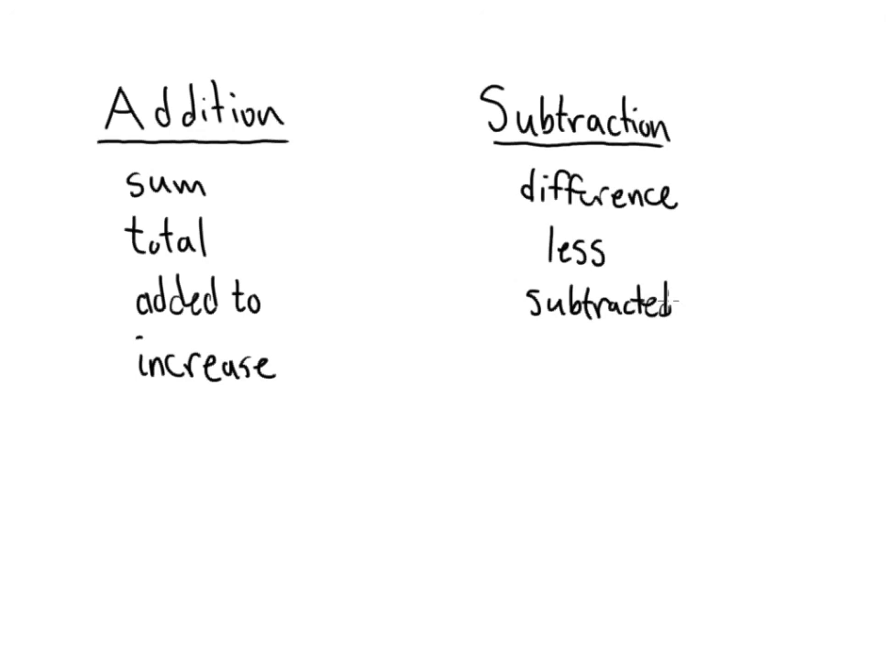
pyautogui.write('fr')
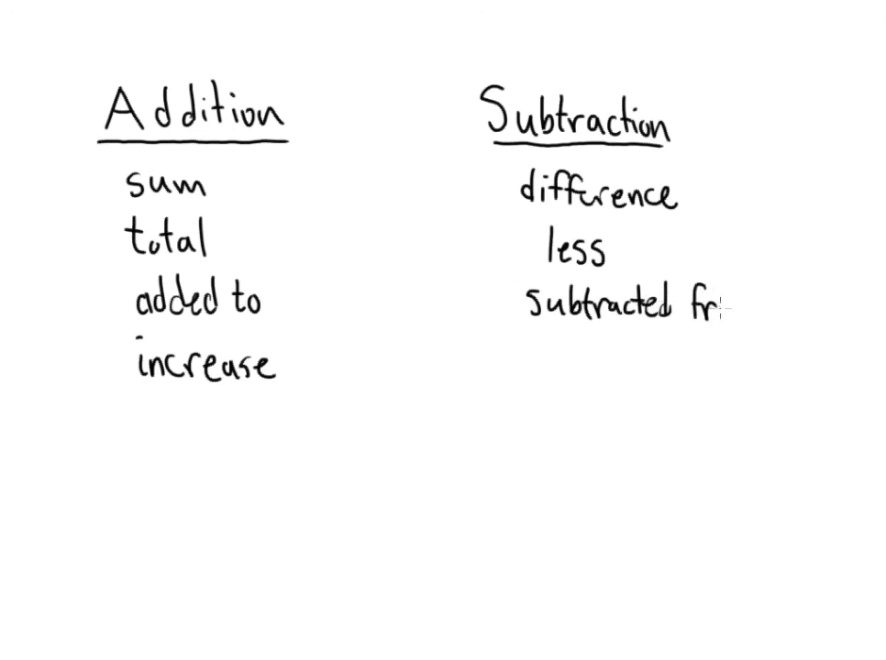
pyautogui.write('from')
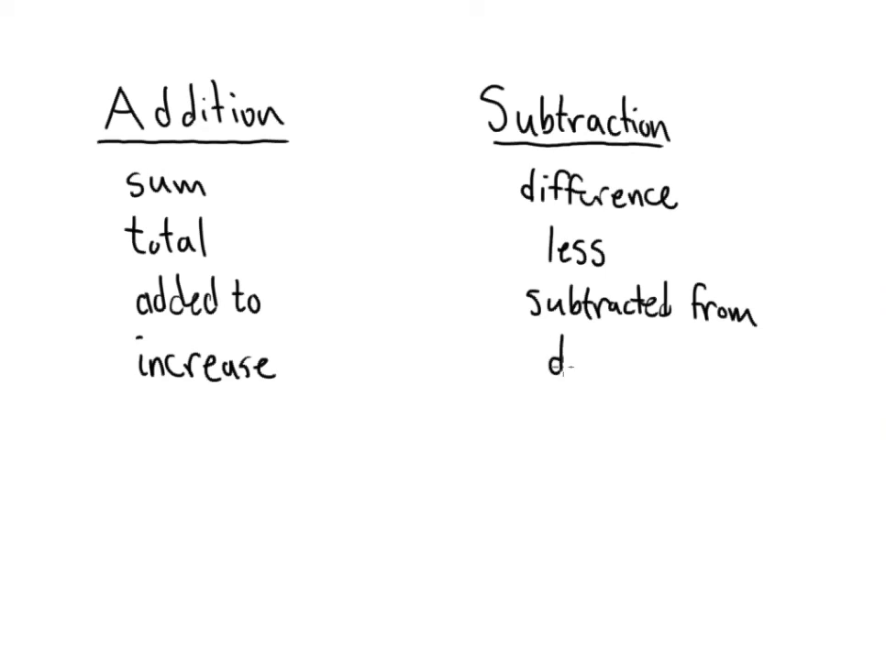
pyautogui.write('ecr')
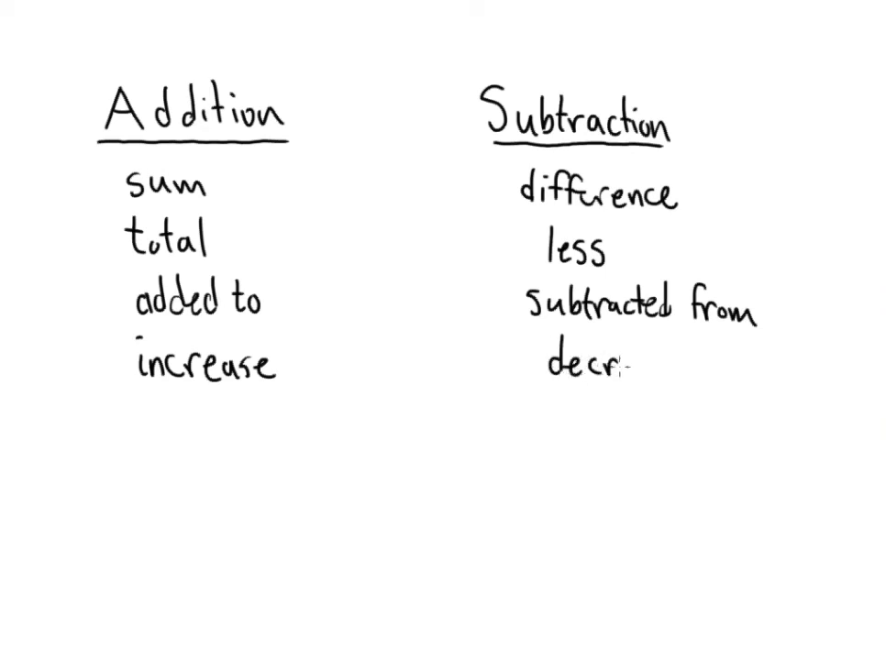
pyautogui.write('ease')
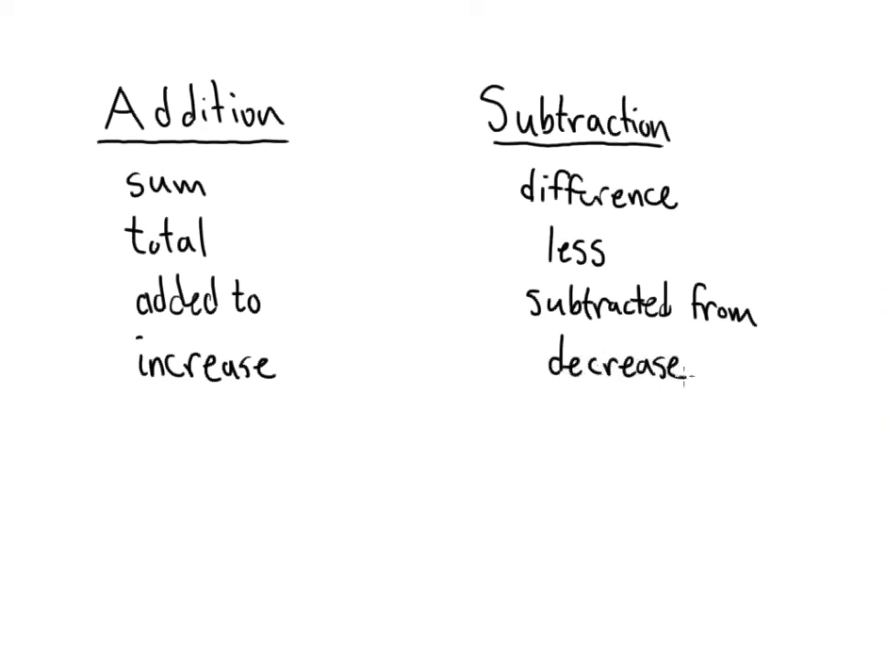